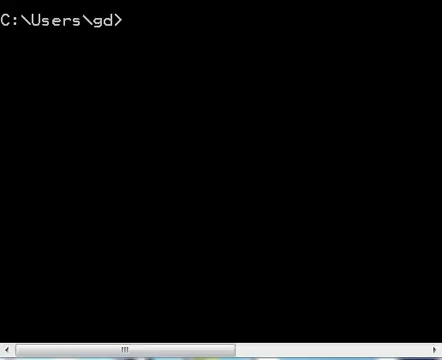
mouse_move(112, 72)
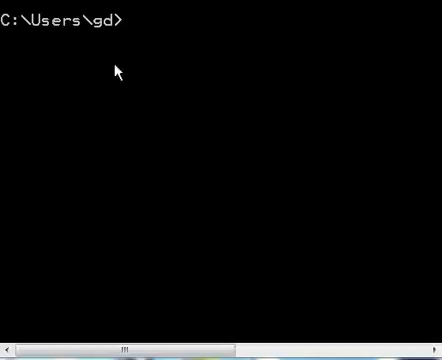
mouse_move(138, 38)
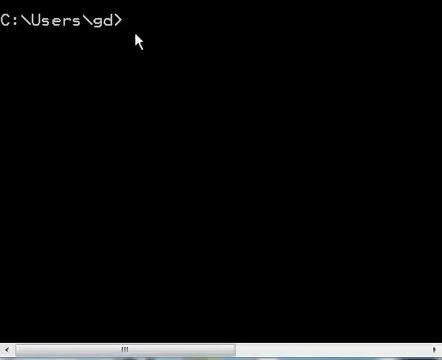
mouse_move(138, 104)
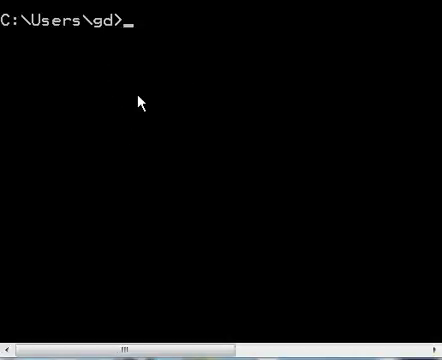
- Launch MS-DOS Editor on a new file moda.c from the C:\Users prompt
text(edit)
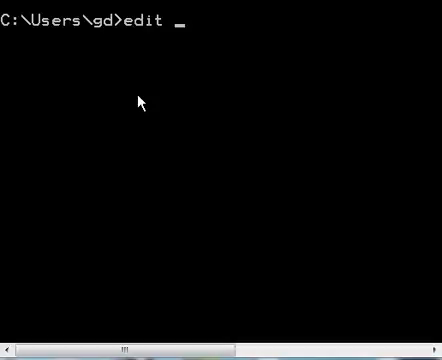
text(mod)
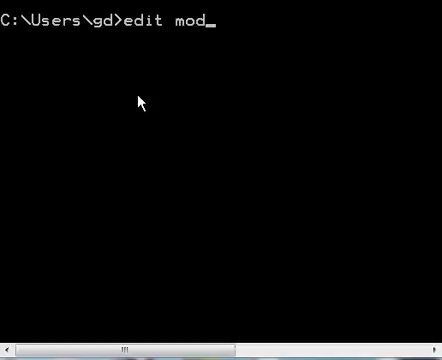
text(a)
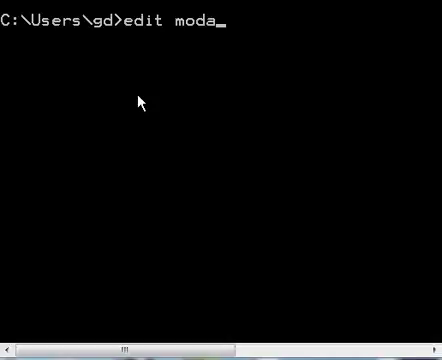
text(.c)
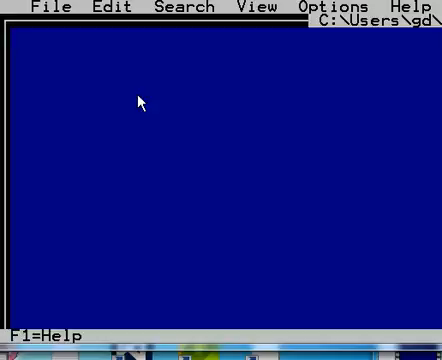
- Write #include<stdio.h> and an empty void main(void) with its braces, starting the body
text(#in)
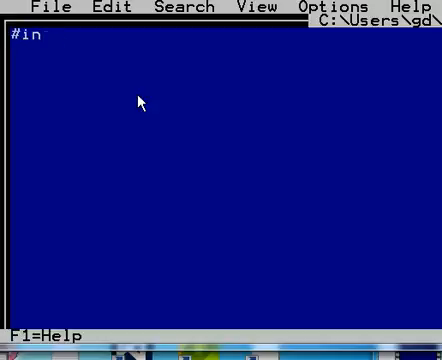
text(clude<std)
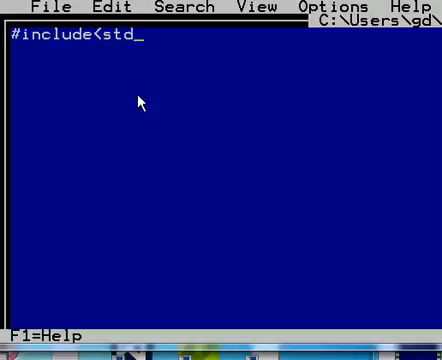
text(io.h>)
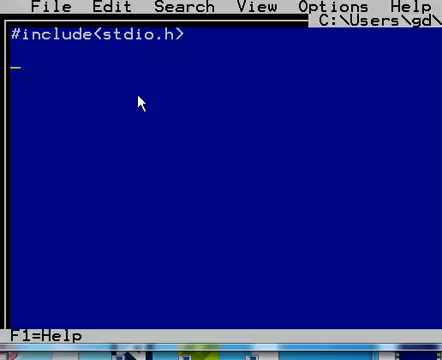
text(void)
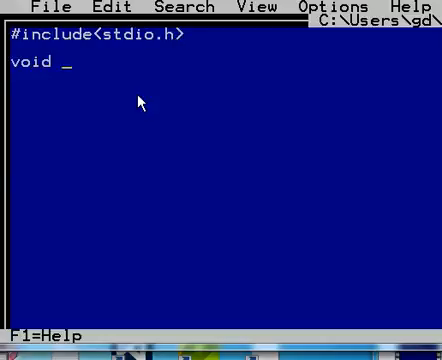
text(main(void)
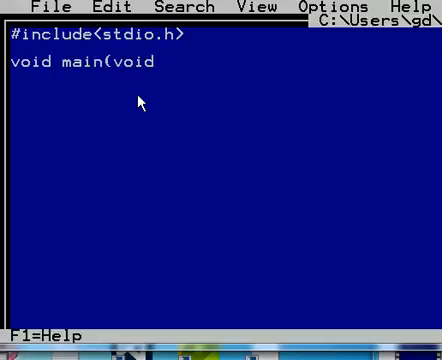
text())
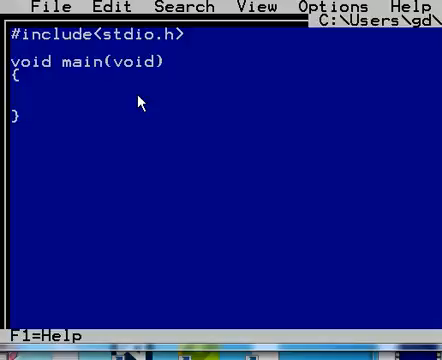
text(p)
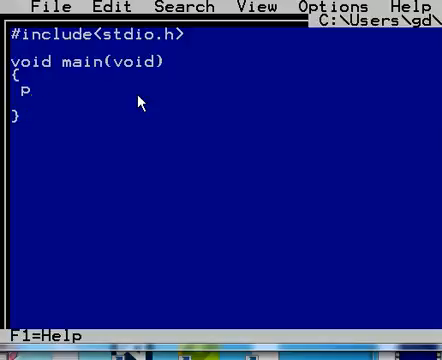
- Write the printf call with format string "%d mode %d =s %d"
text(rintf()
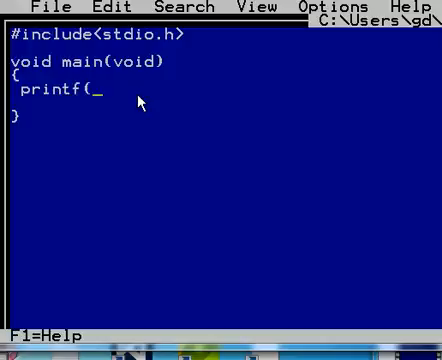
text(")
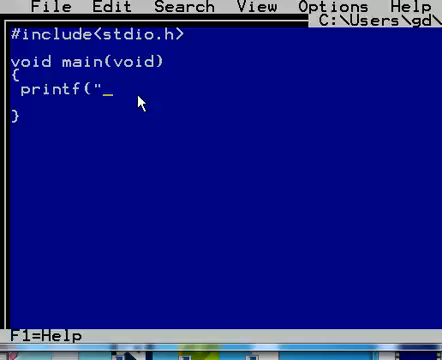
text(%)
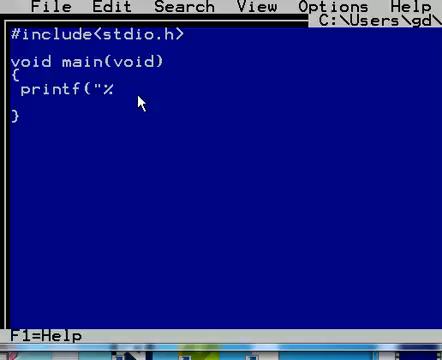
text(d)
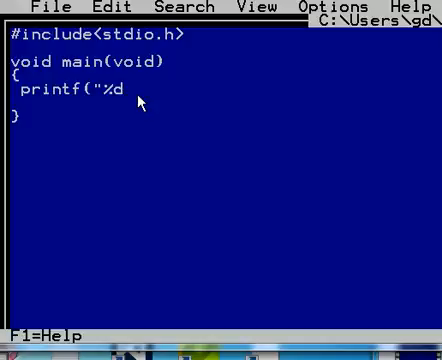
text(mode $)
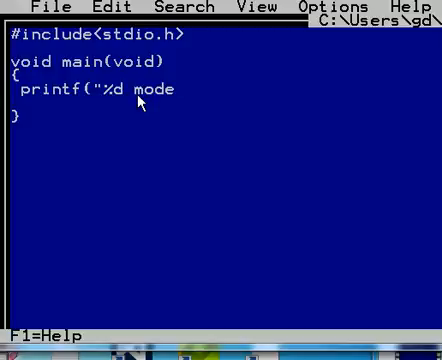
text(%d)
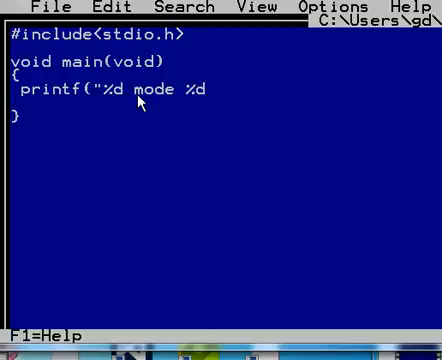
text(=)
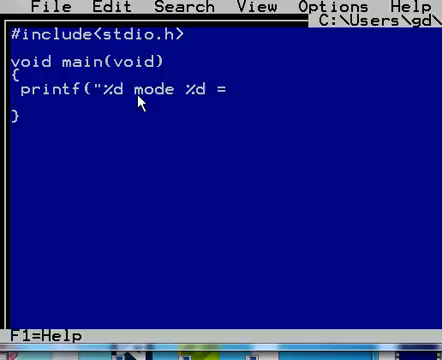
text(s)
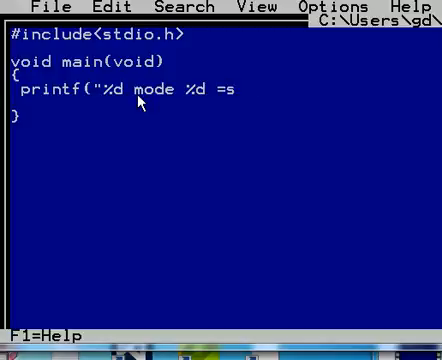
text(%d)
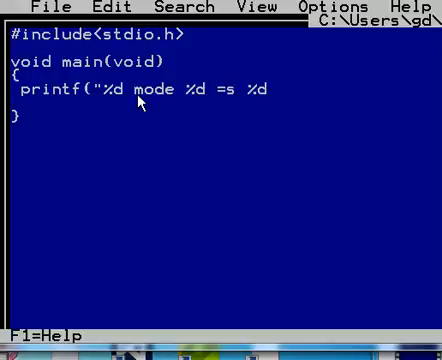
text(")
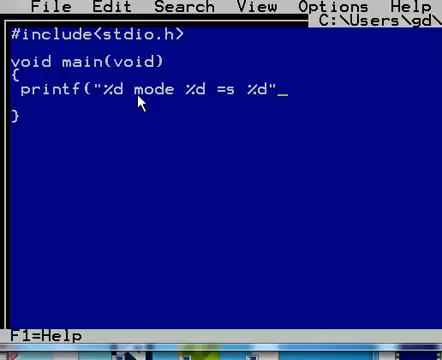
- Pass the arguments 23, 7 and 23%7 to printf and close the statement with );
text(,)
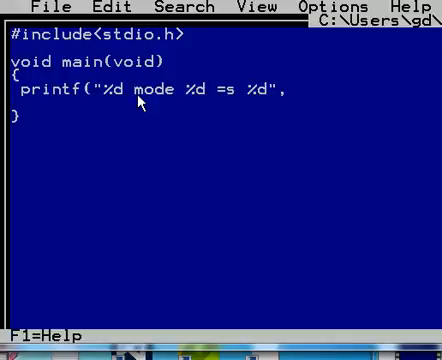
text(,23)
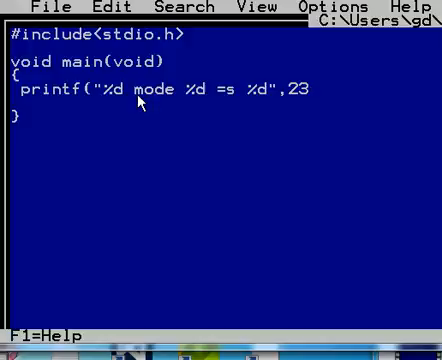
text(,)
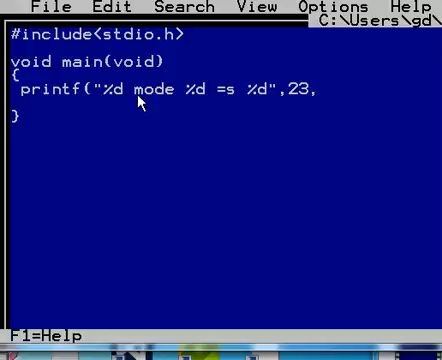
mouse_move(176, 100)
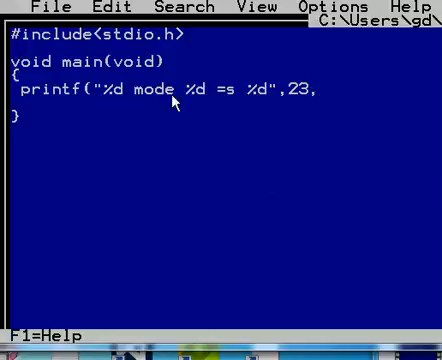
mouse_move(328, 104)
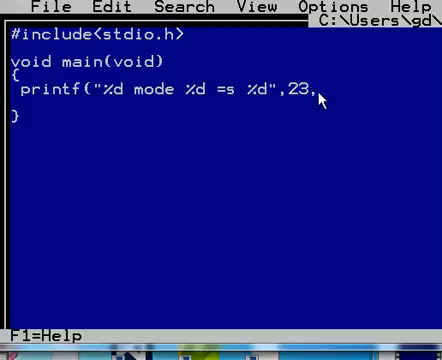
text(7)
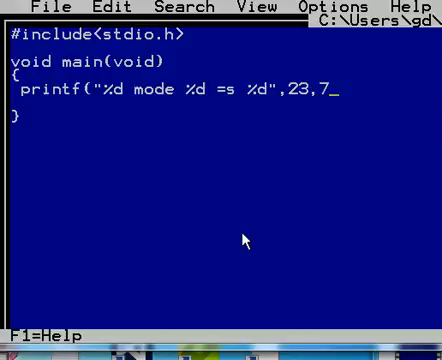
text(,)
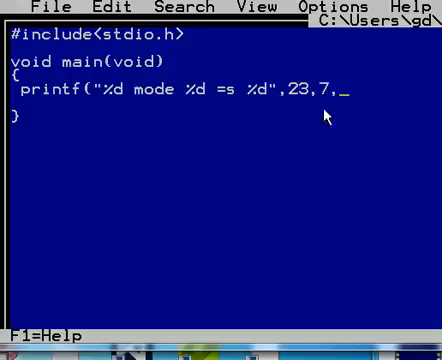
text(23%)
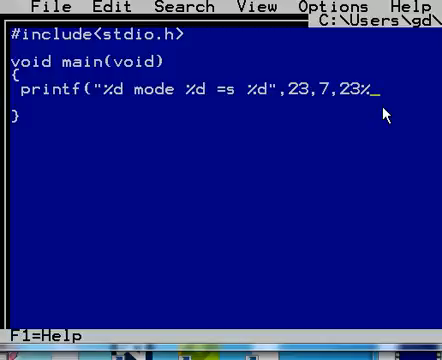
text(7)
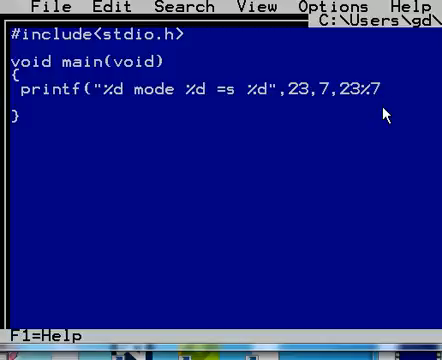
text();)
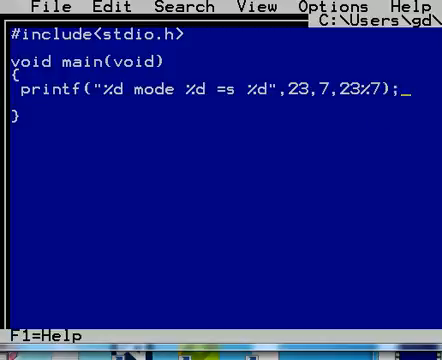
mouse_move(344, 108)
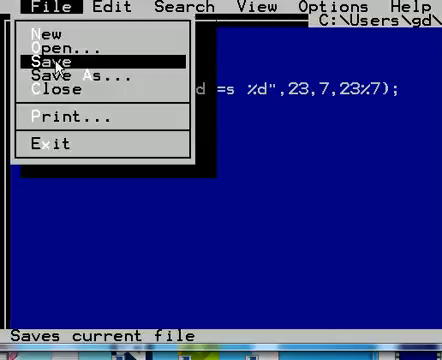
mouse_move(40, 36)
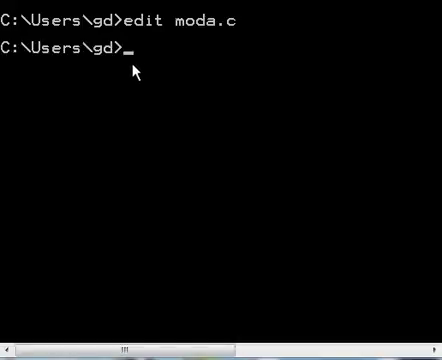
- Compile and link moda.c with Turbo C++ via tcc moda.c at the prompt
text(t)
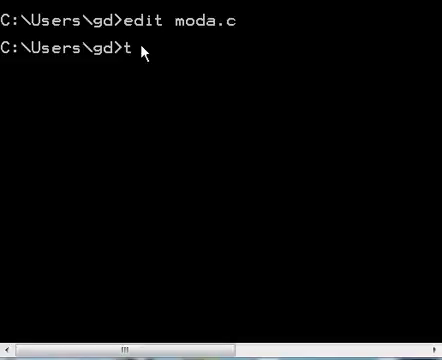
text(cc)
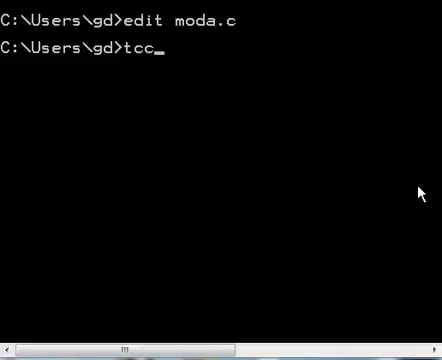
text(" ")
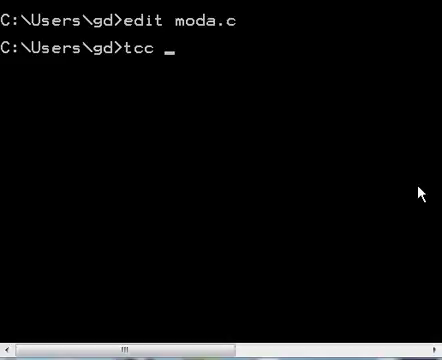
text(moda.)
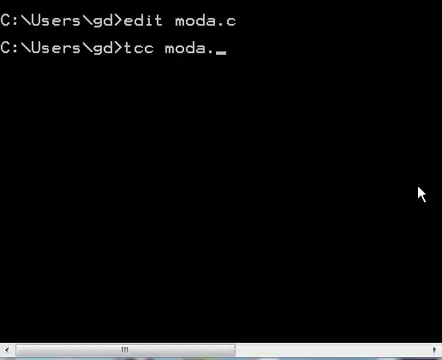
text(c)
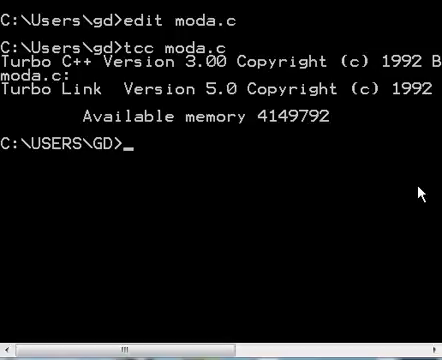
text(m)
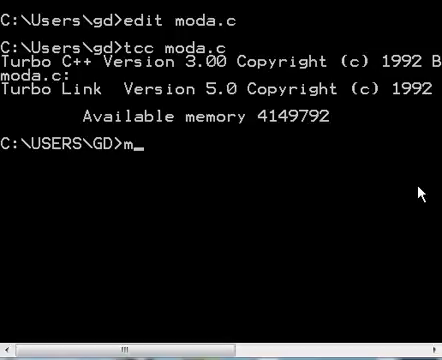
- Run moda, printing 23 mode 7 =s 2, then begin an edit command to reopen the source
text(oda)
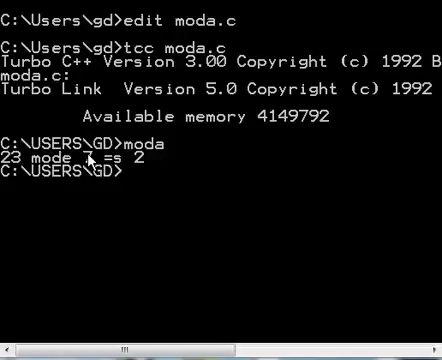
mouse_move(148, 172)
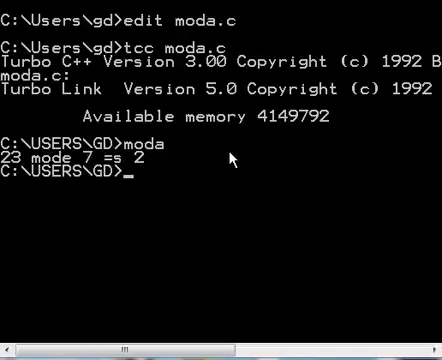
text(e)
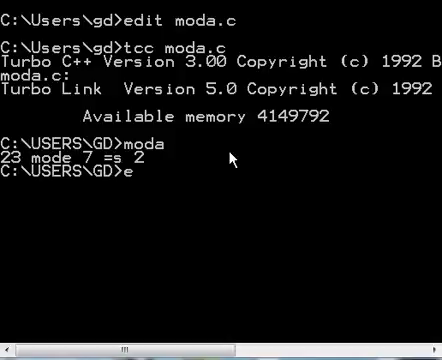
text(dit)
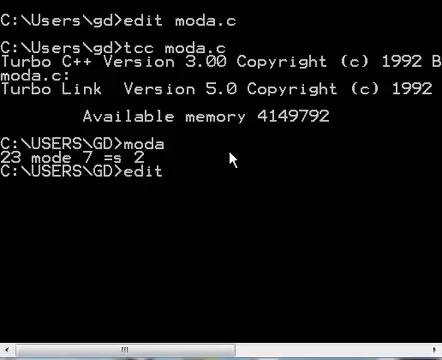
- Reopen moda.c and change the format to "\n%d mod %d =s %d\n", ready to save
text(moda)
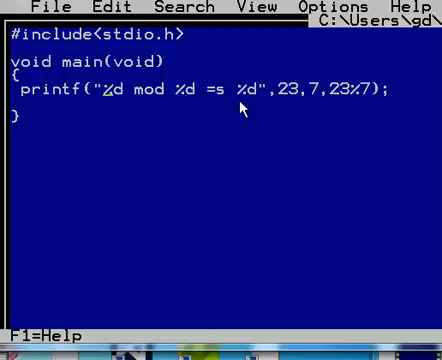
text(\n)
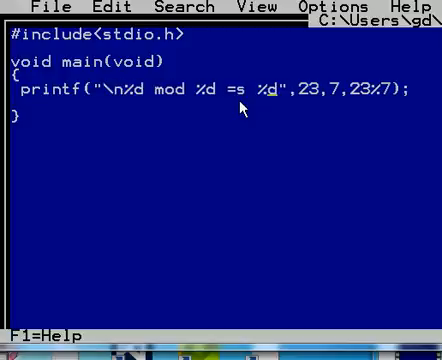
text(\n)
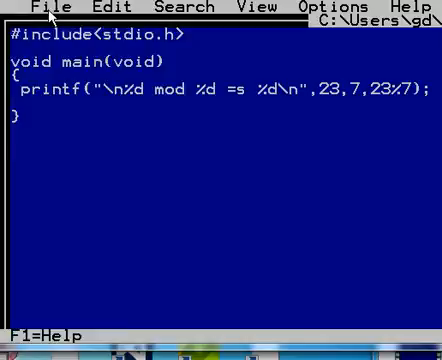
click(20, 8)
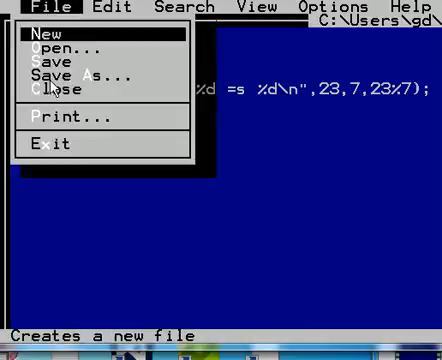
- Save and leave the editor, then recompile moda.c with tcc and run it, printing 23 mod 7 =s 2
key(Escape)
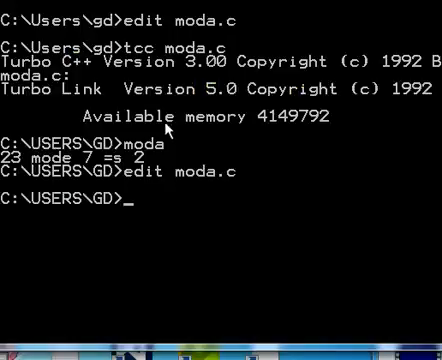
text(t)
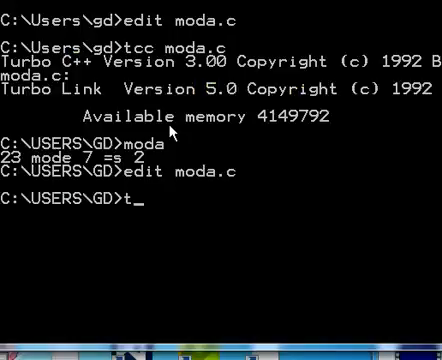
text(cc moda)
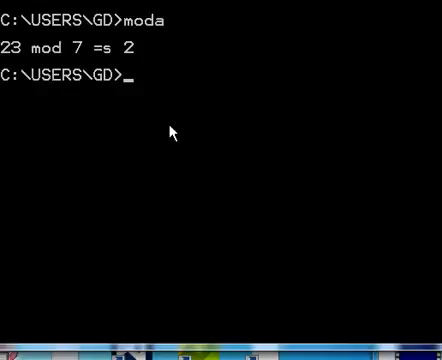
mouse_move(116, 40)
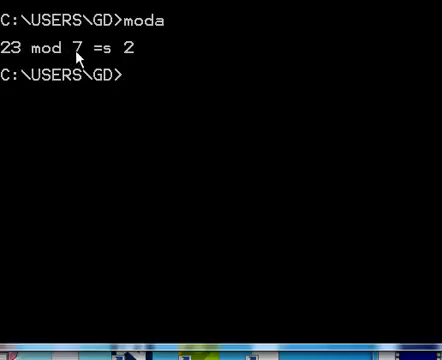
mouse_move(136, 76)
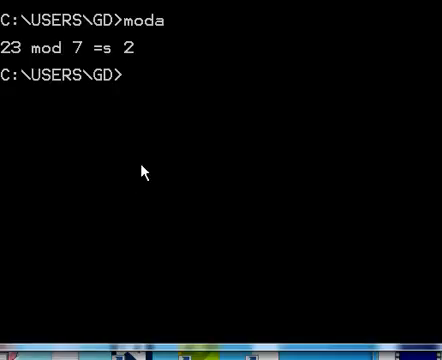
- Enter the name George Boole at the prompt beneath the program output
text(George B)
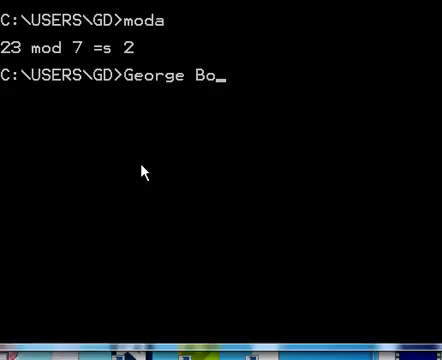
text(ole)
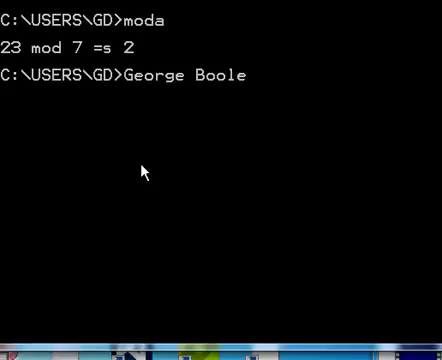